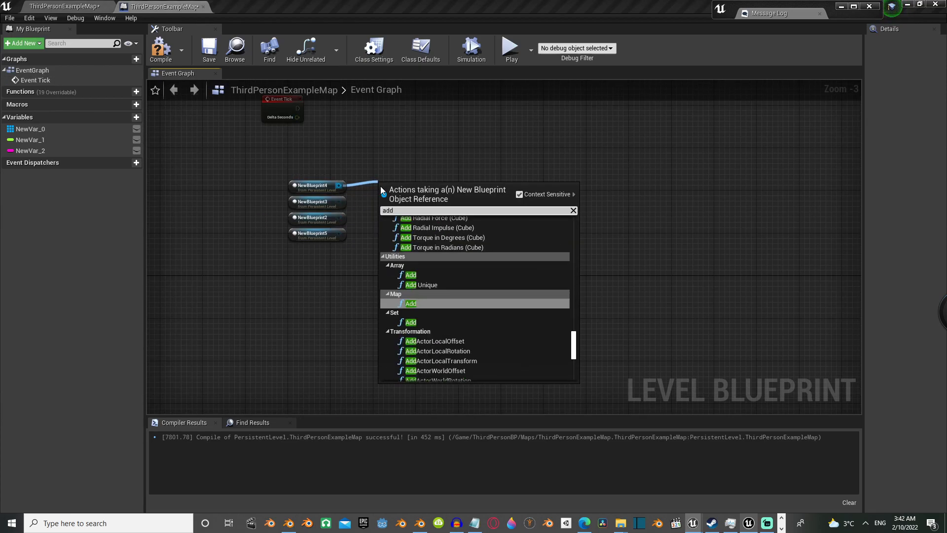
Collapse the Level Blueprint's rotation logic into a composite node named rotation on Event Tick
left_click(439, 351)
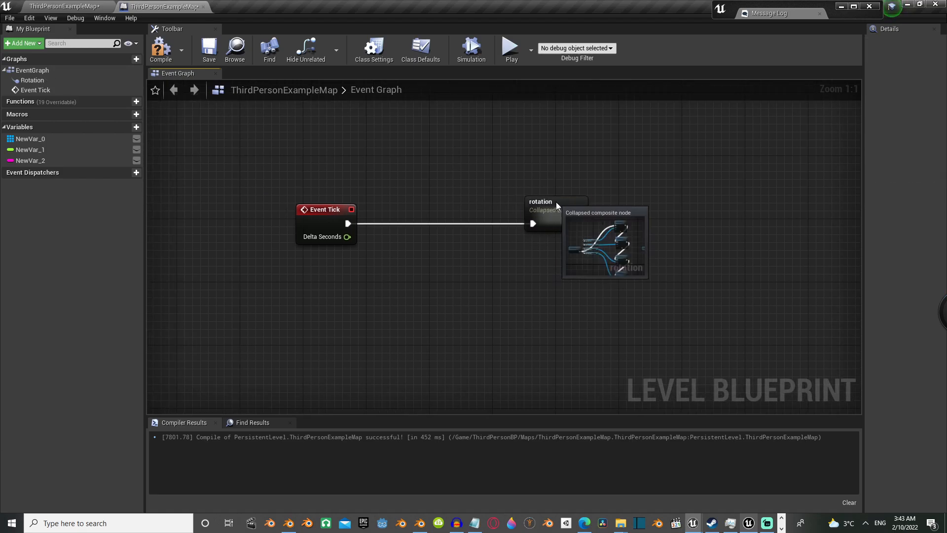
Inspect the rotation composite node, then expand it back into its original nodes
double_click(540, 202)
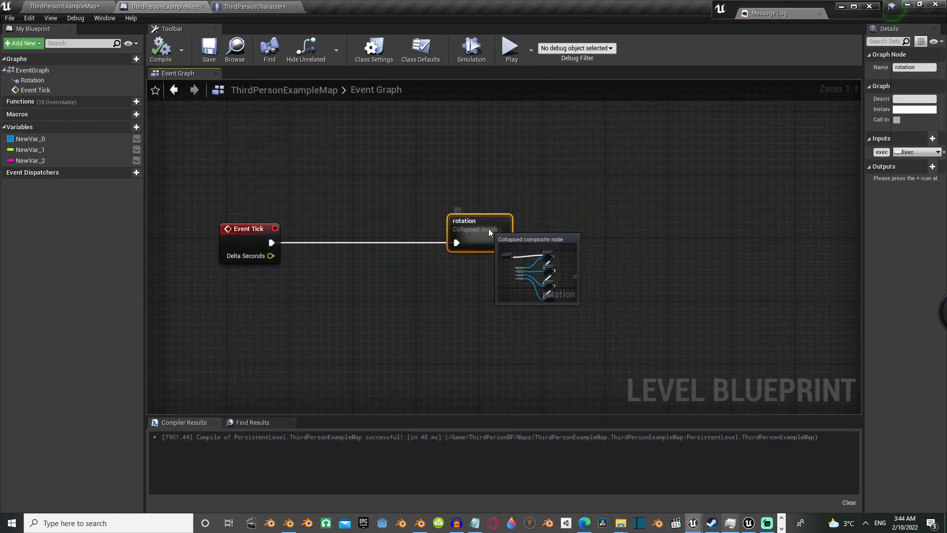
right_click(479, 230)
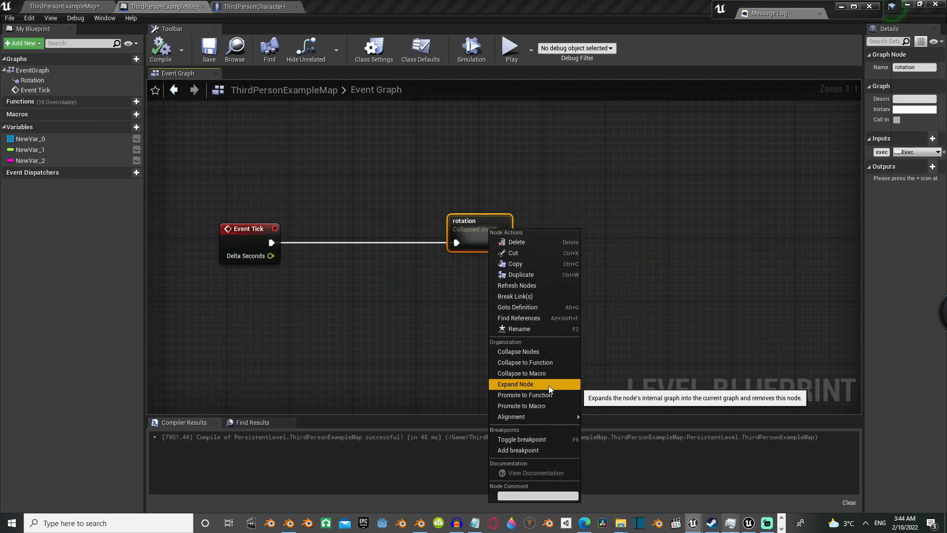
left_click(515, 383)
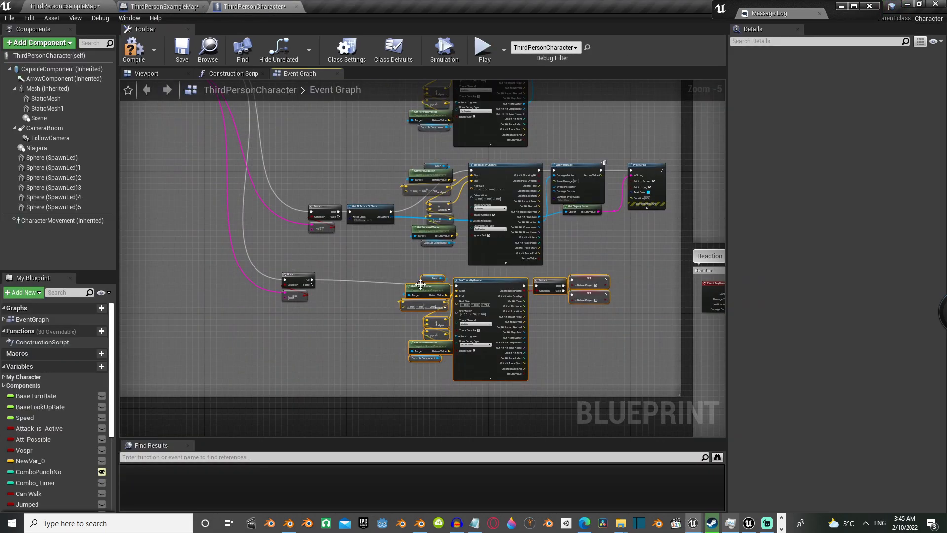
Collapse the Character Event Graph's line-trace branches into composite nodes and view one's options
right_click(500, 287)
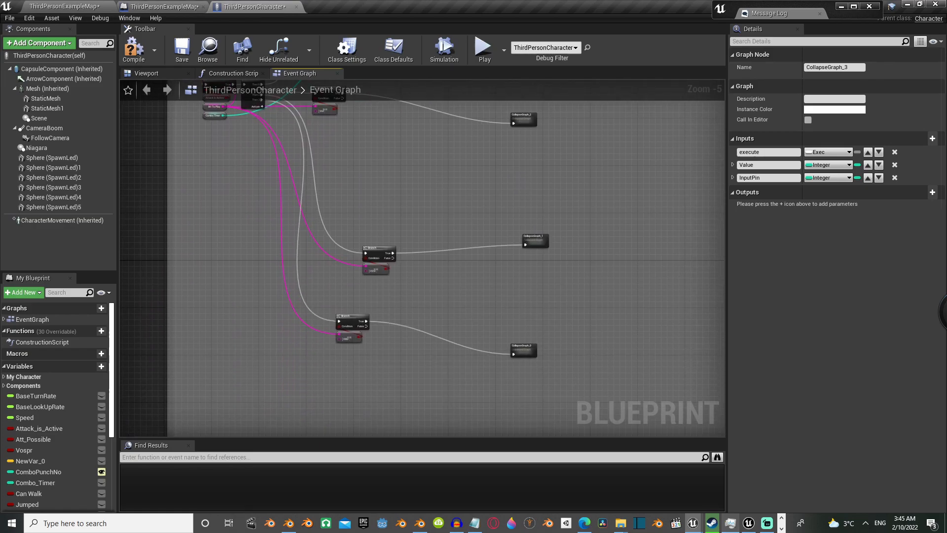
right_click(420, 160)
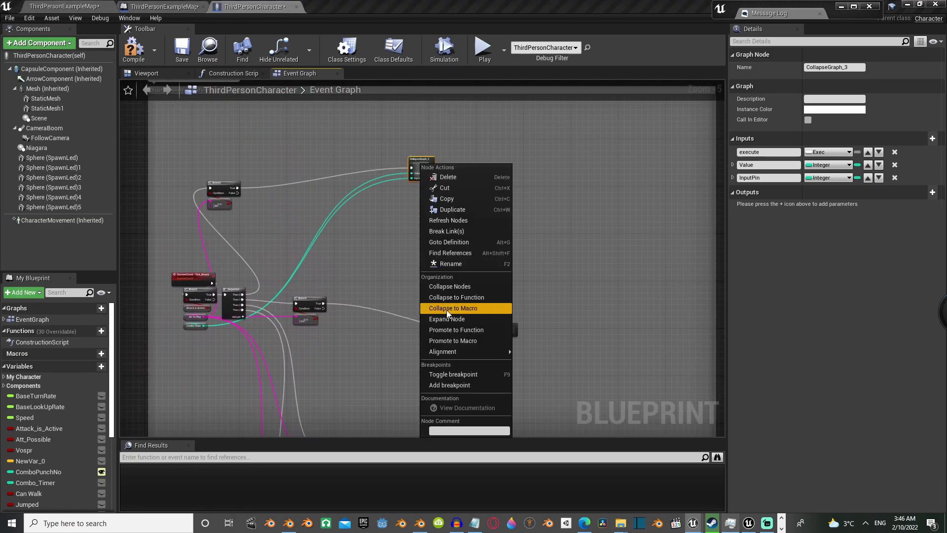